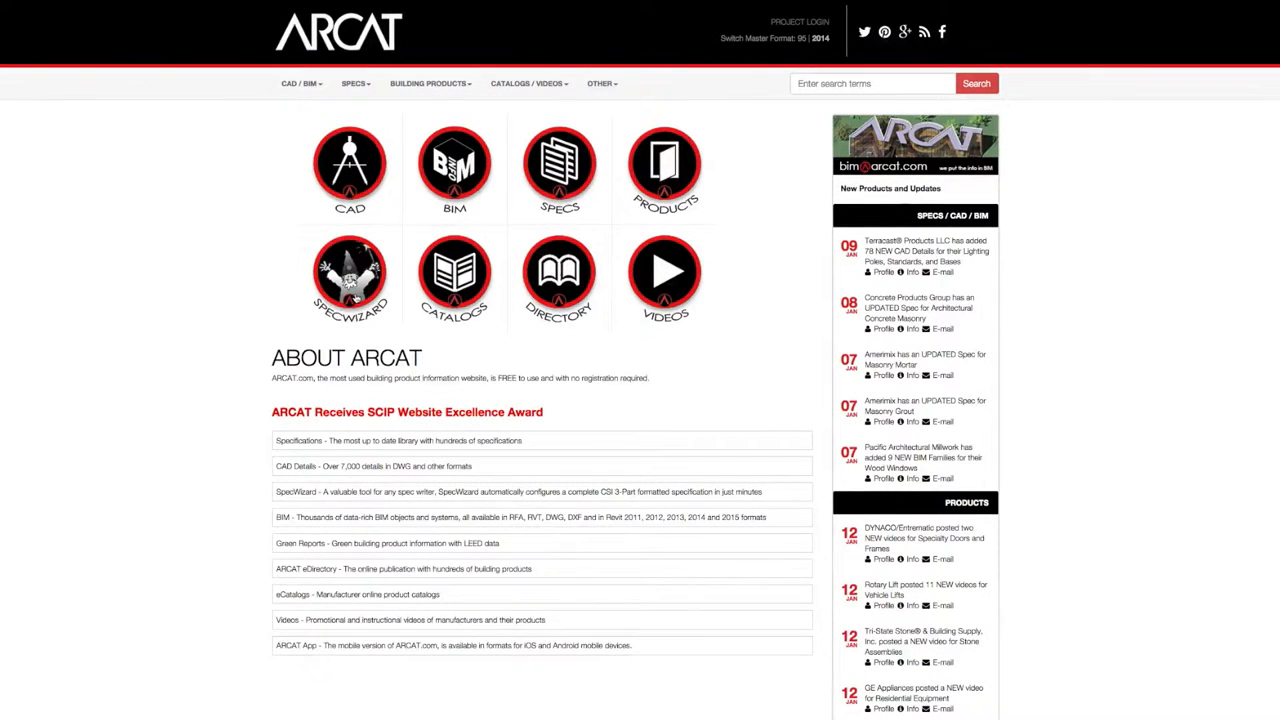
- Go to the SpecWizard page listing CSI divisions from the ARCAT home page
click(350, 276)
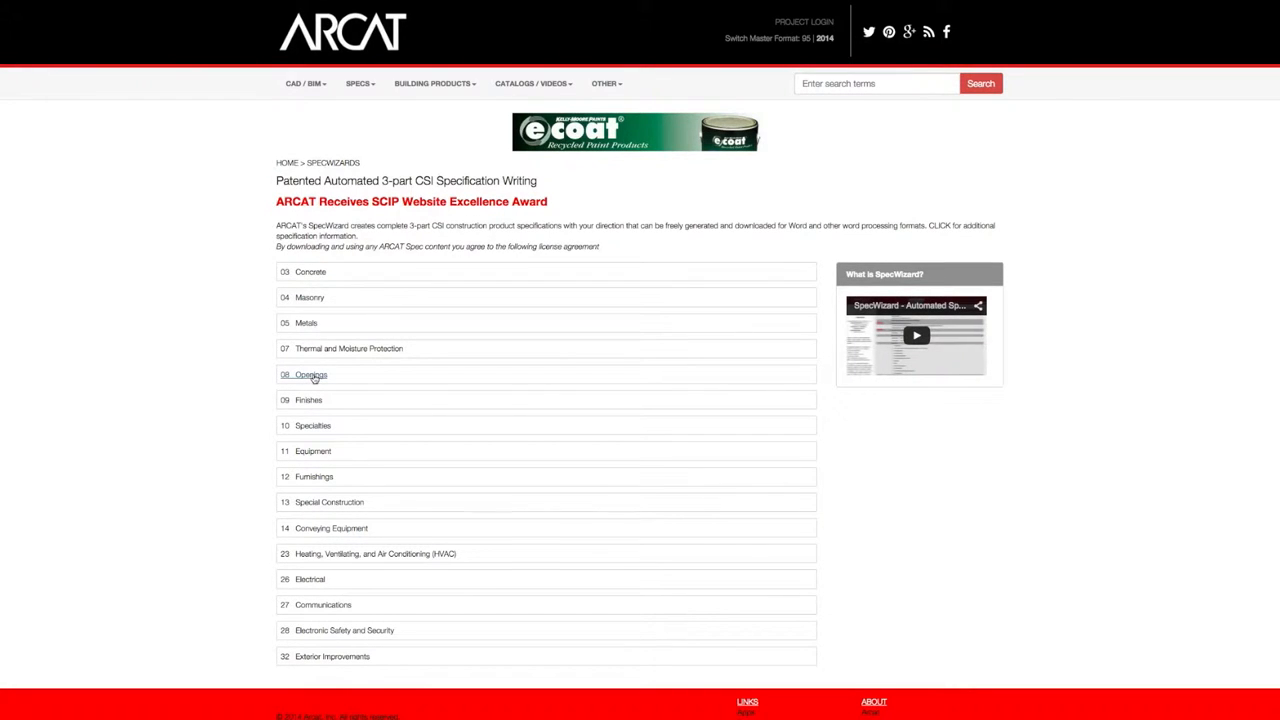
- Browse the division's specification list down to Gentek Roofing and Siding Panels and launch its SpecWizard
click(312, 374)
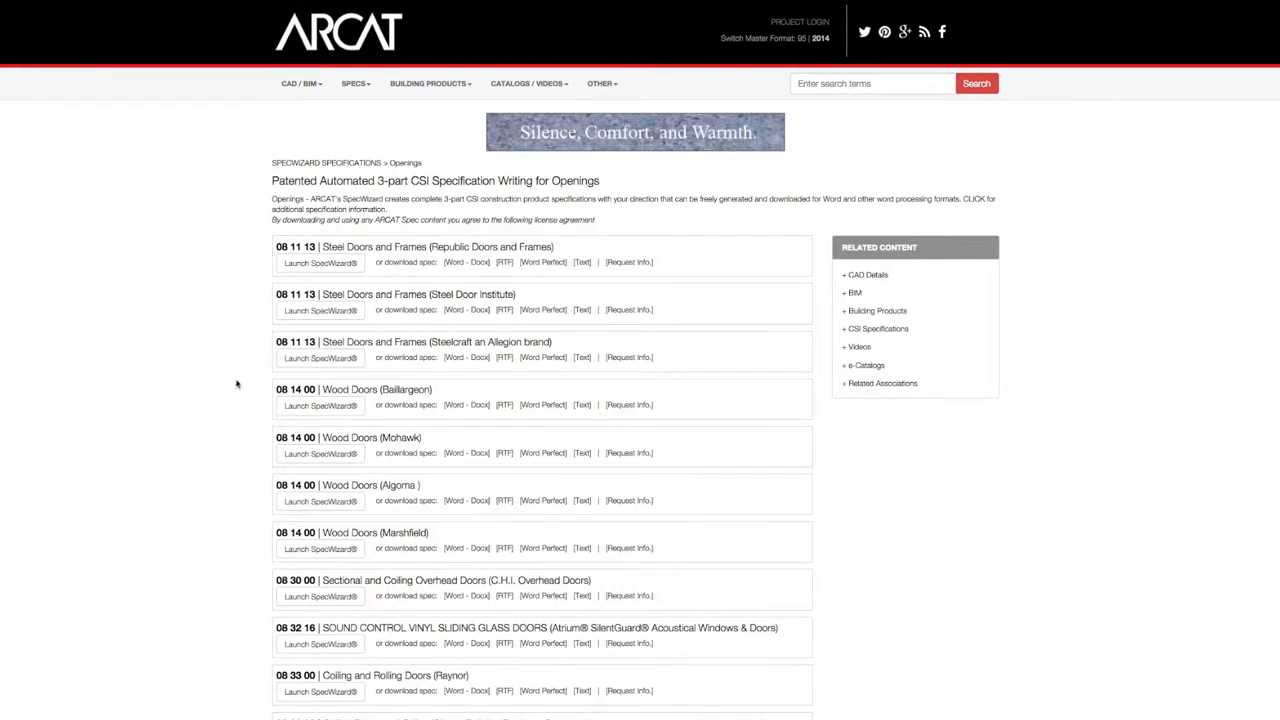
scroll(down, 3)
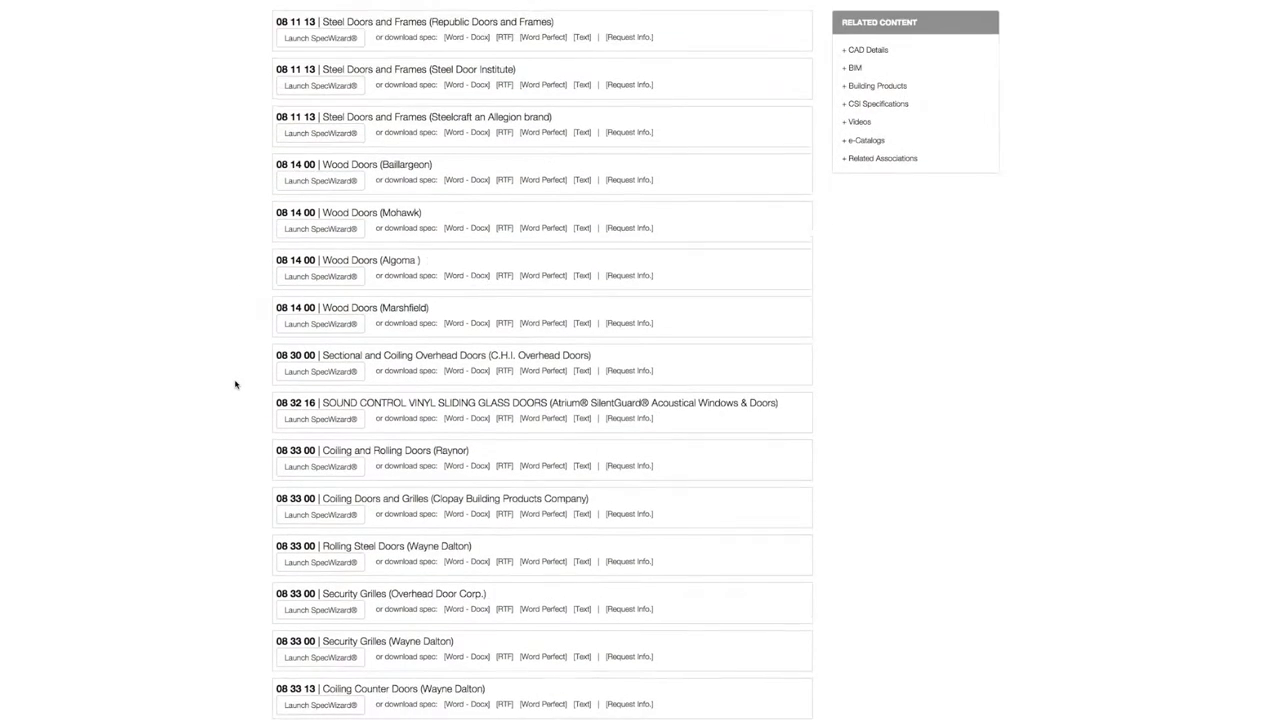
scroll(down, 3)
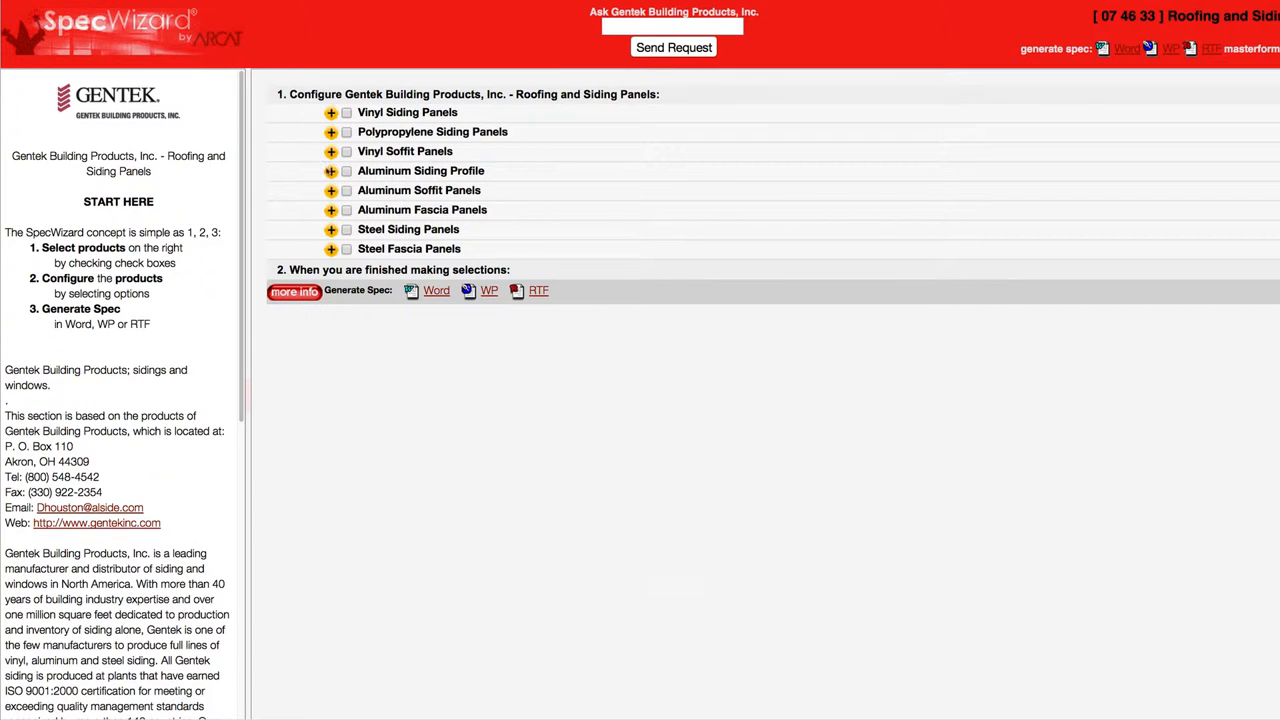
- Check Aluminum Siding Profile so its Cedarwood clapboard options appear
click(332, 172)
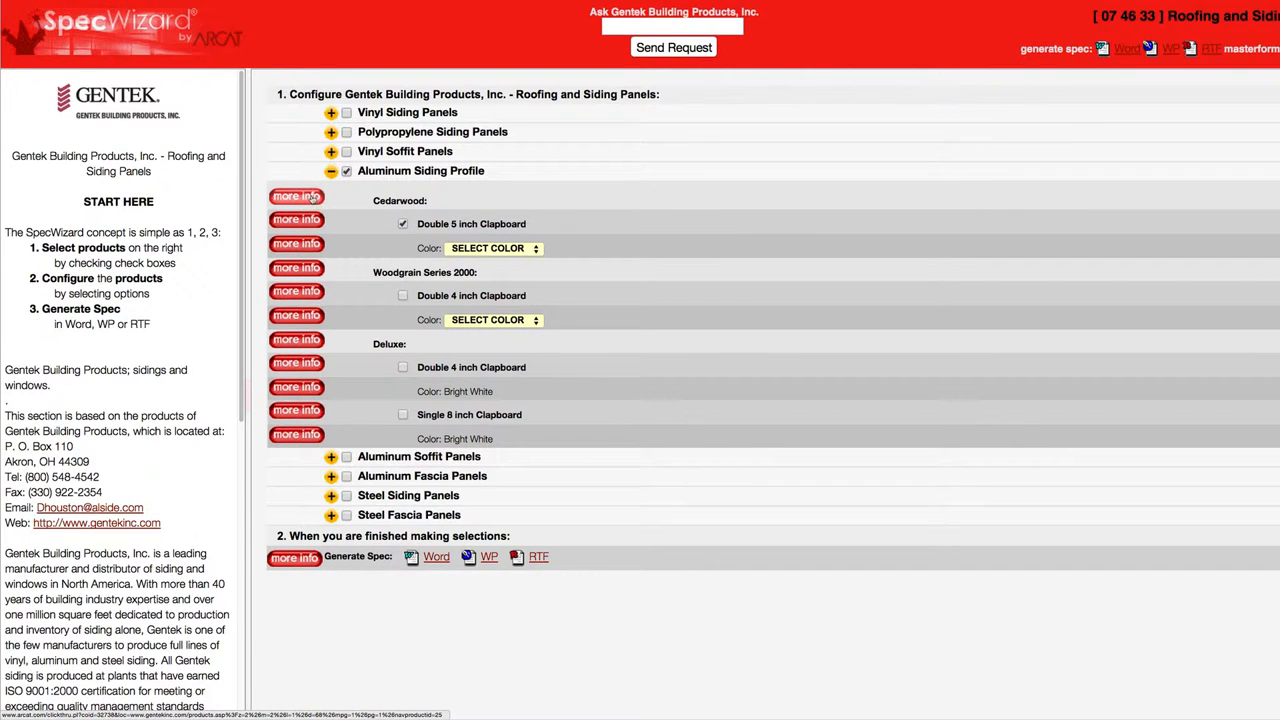
- Select Cedarwood Double 5 inch Clapboard and set its colour to Tawny Oak
click(296, 196)
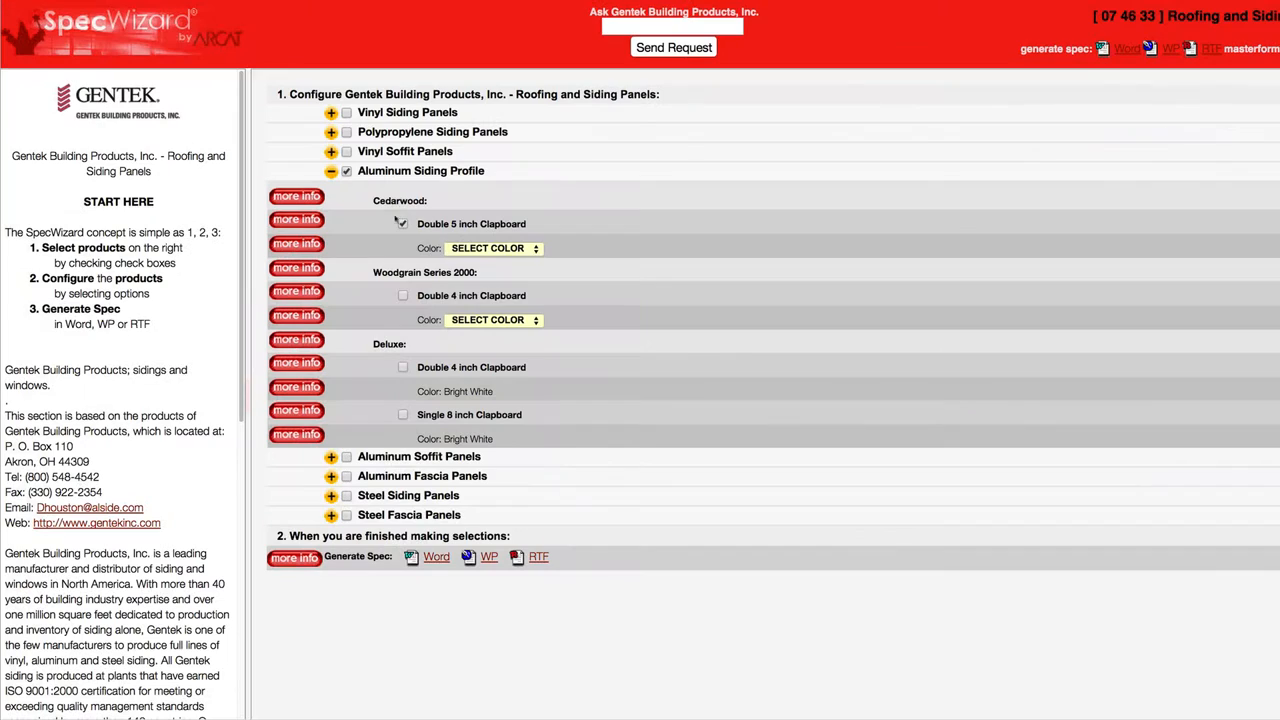
click(490, 248)
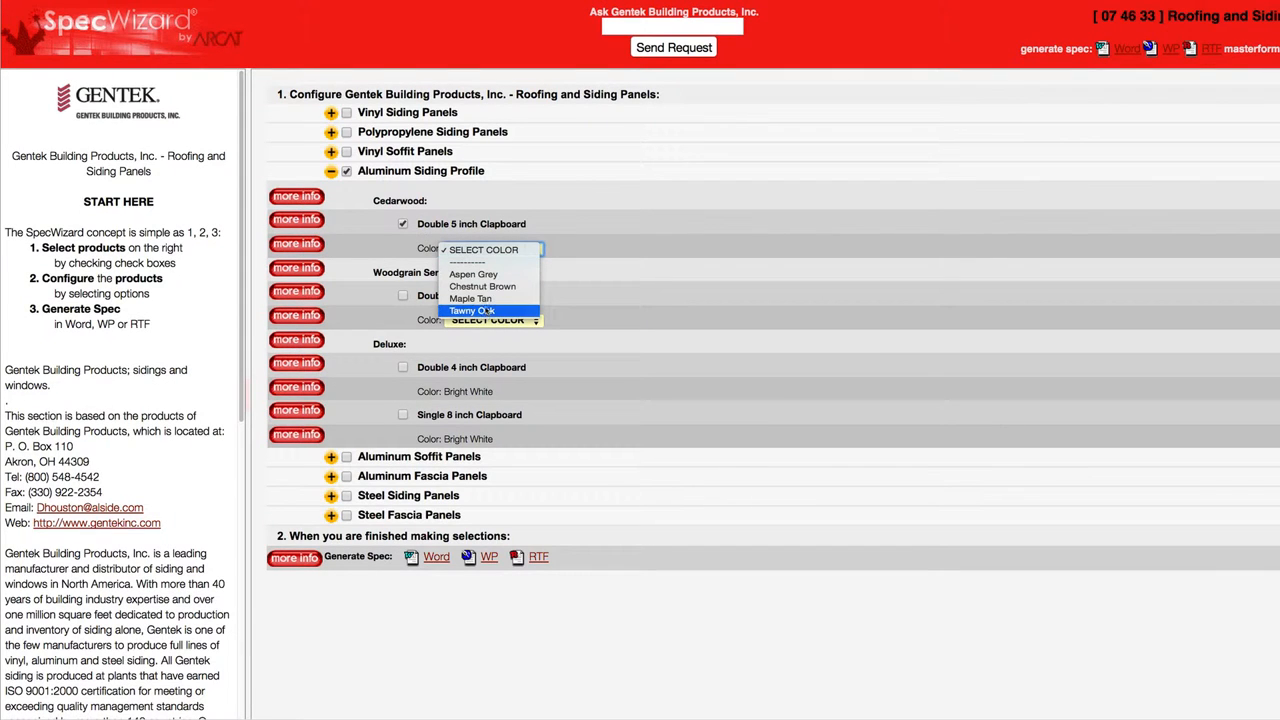
click(472, 310)
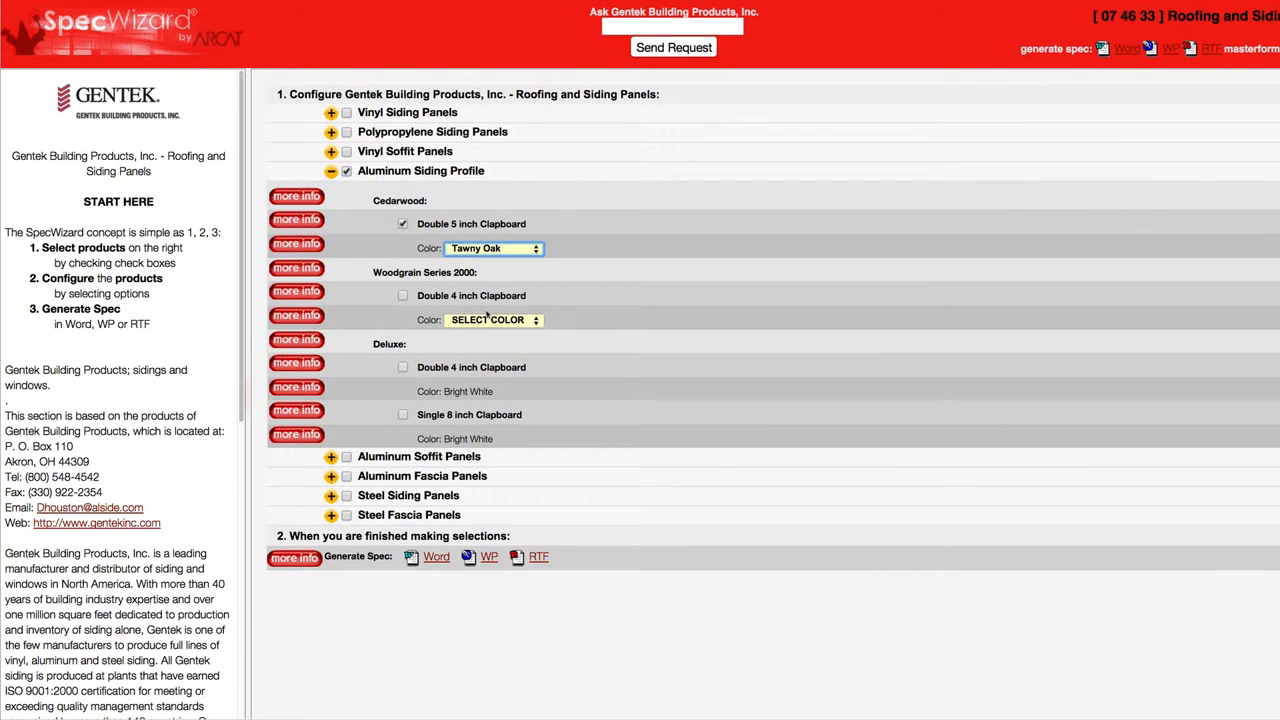